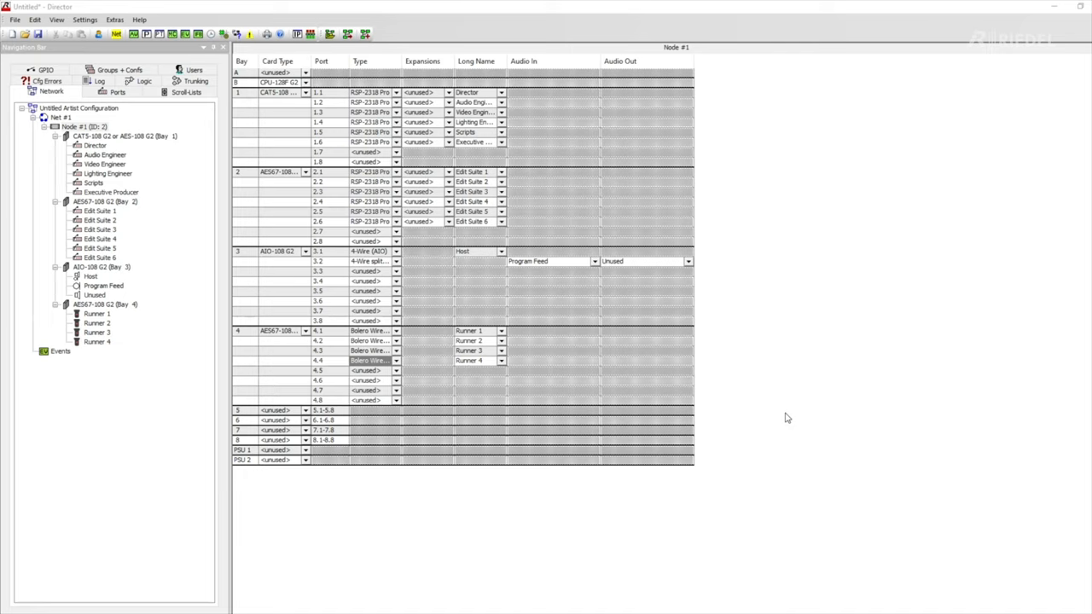
pyautogui.moveTo(754, 367)
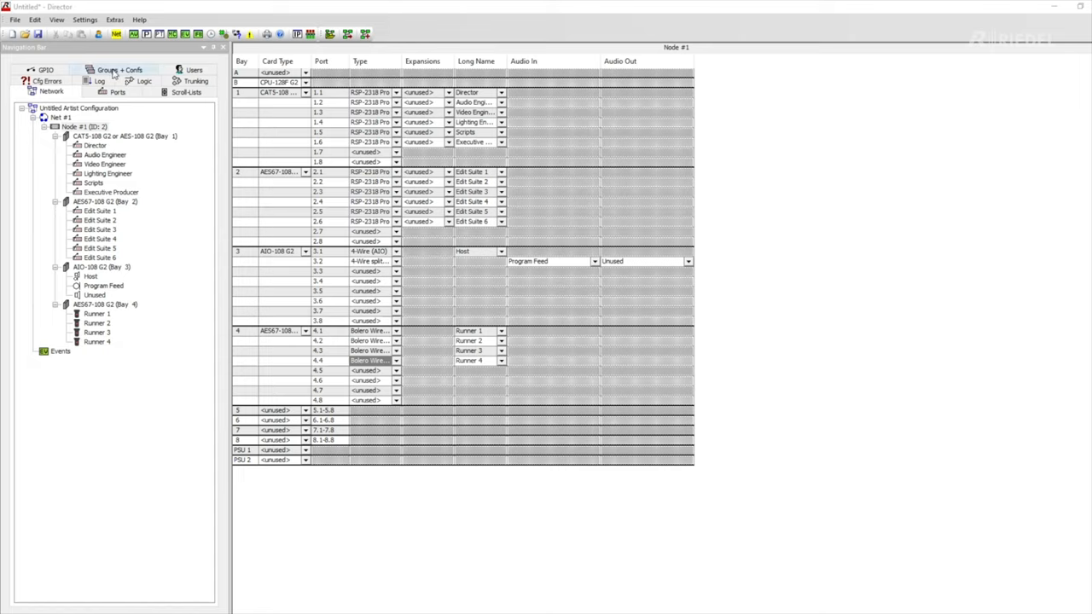
# Step: Show the Groups + Conferences list to begin adding a new group
pyautogui.click(116, 70)
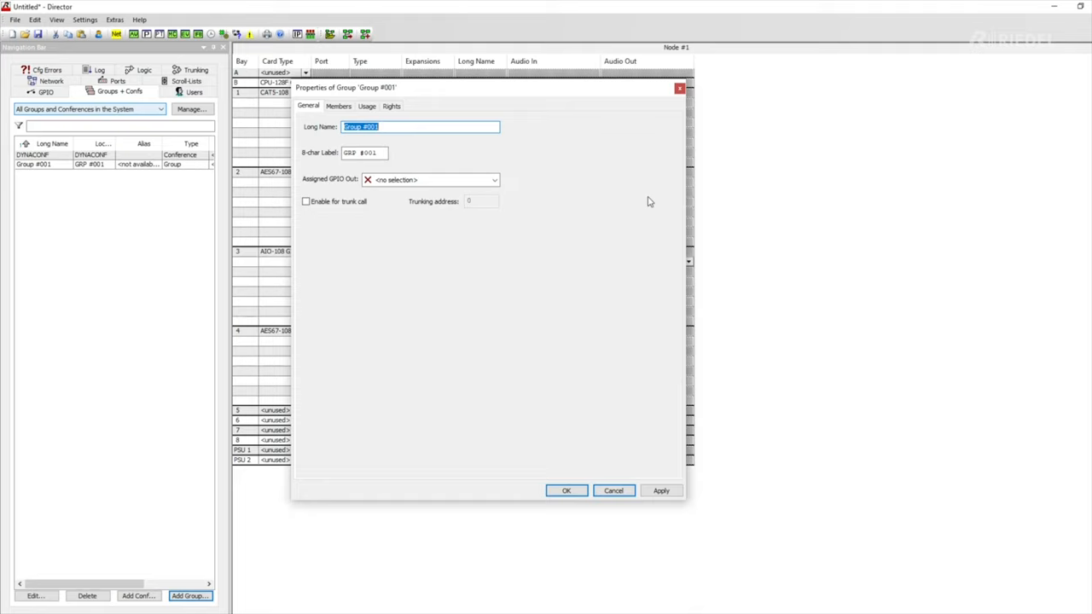
# Step: Name the group 'Edit Suite' with short label 'Edits' and move to its Members list
pyautogui.write('Edit Suites')
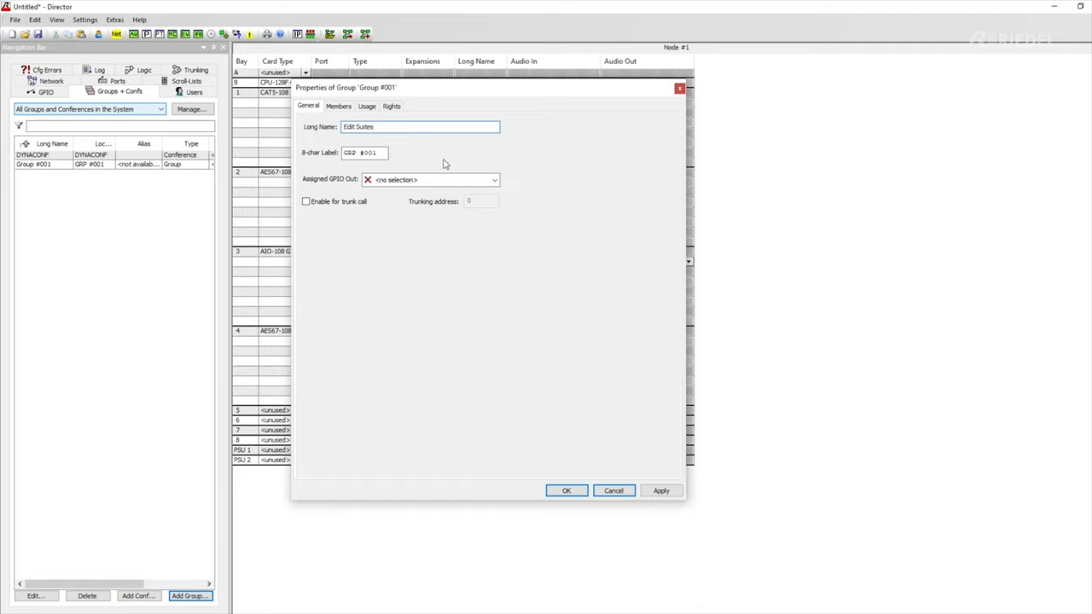
pyautogui.tripleClick(365, 153)
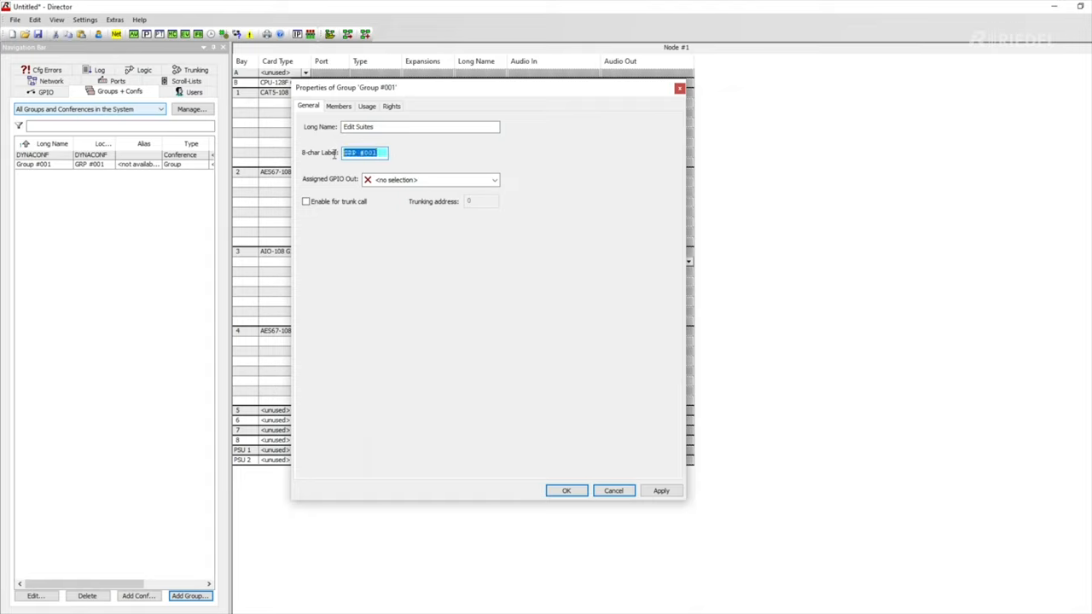
pyautogui.moveTo(646, 260)
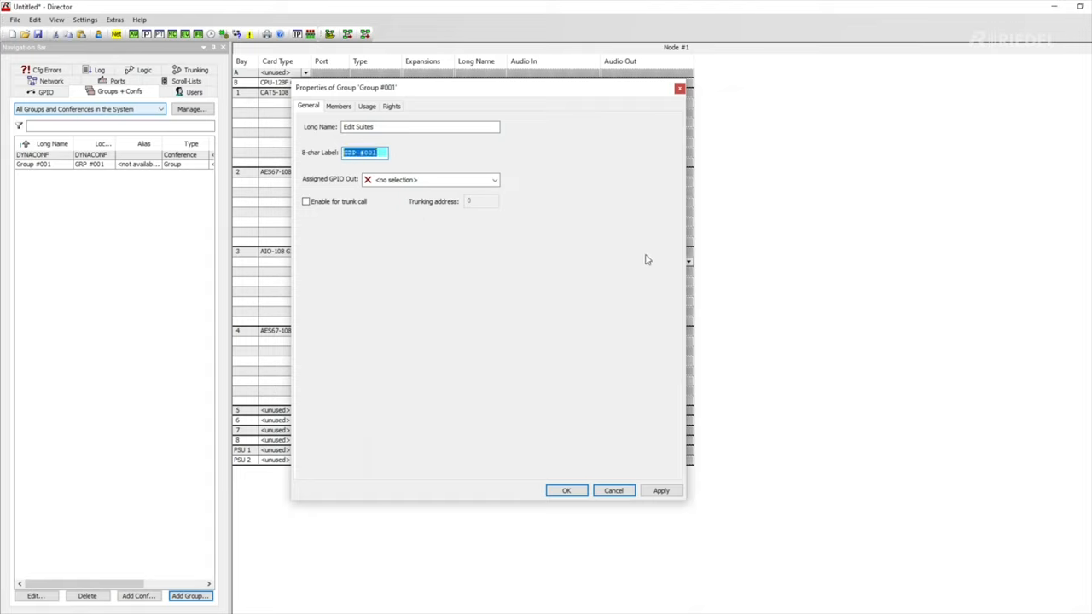
pyautogui.write('Edits')
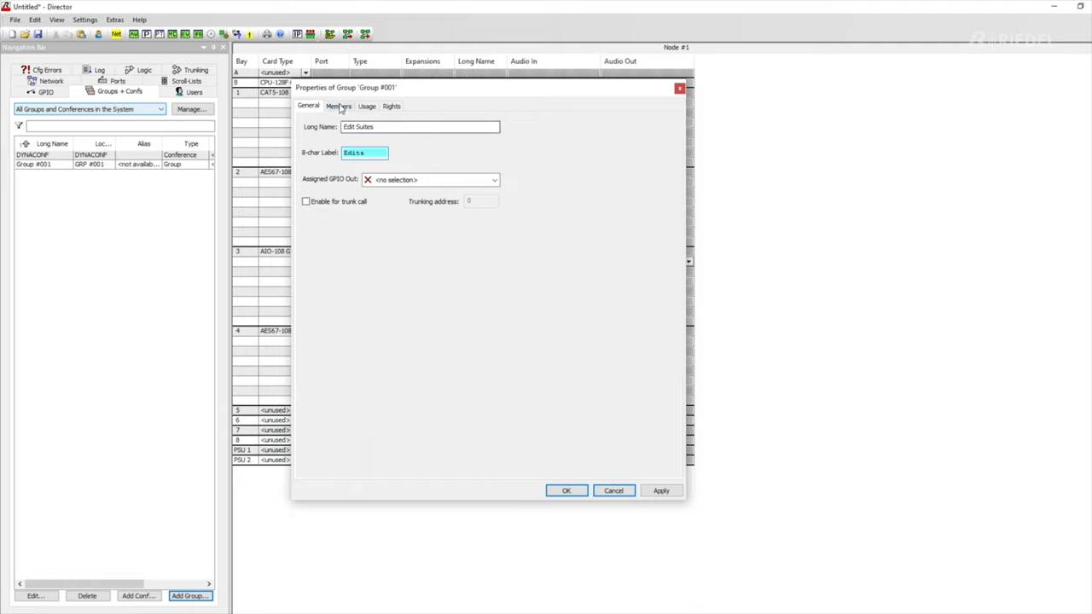
pyautogui.click(338, 106)
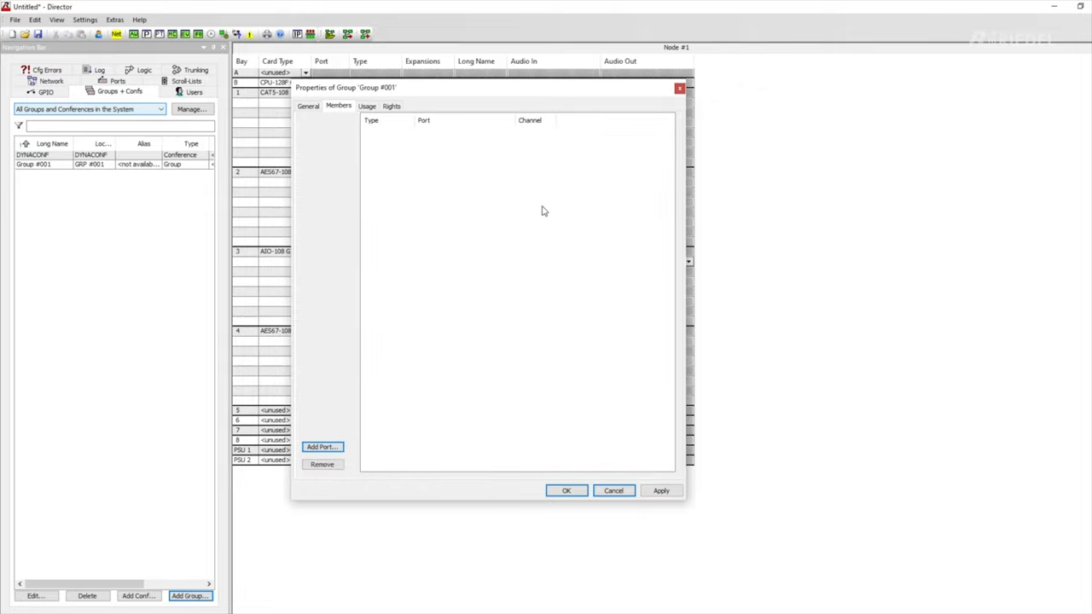
# Step: Add Edit Suite 1 and the remaining Edit Suite ports as members and save the group
pyautogui.click(322, 448)
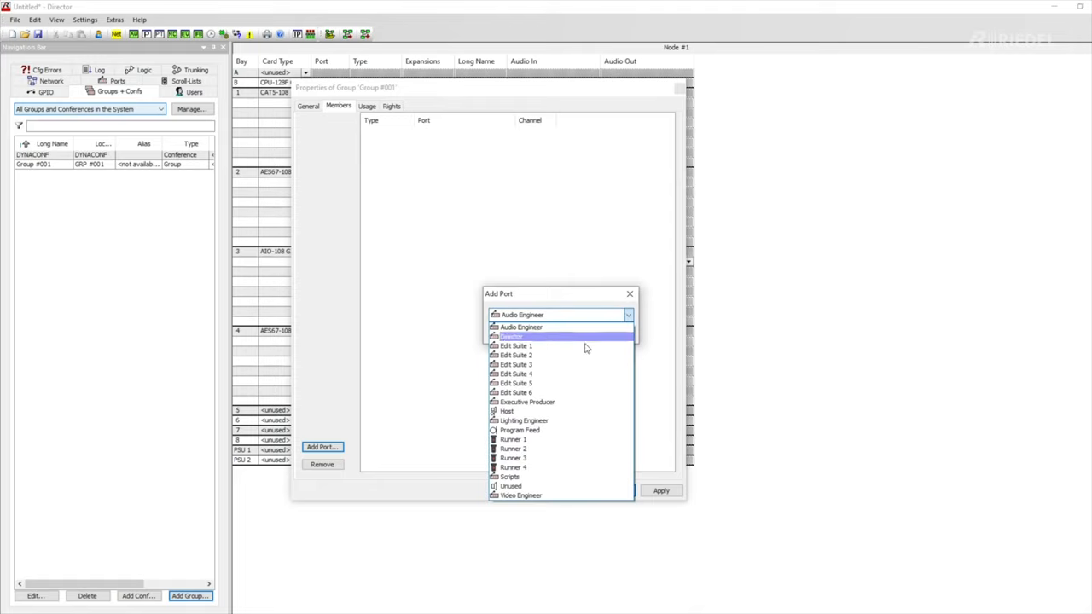
pyautogui.click(515, 345)
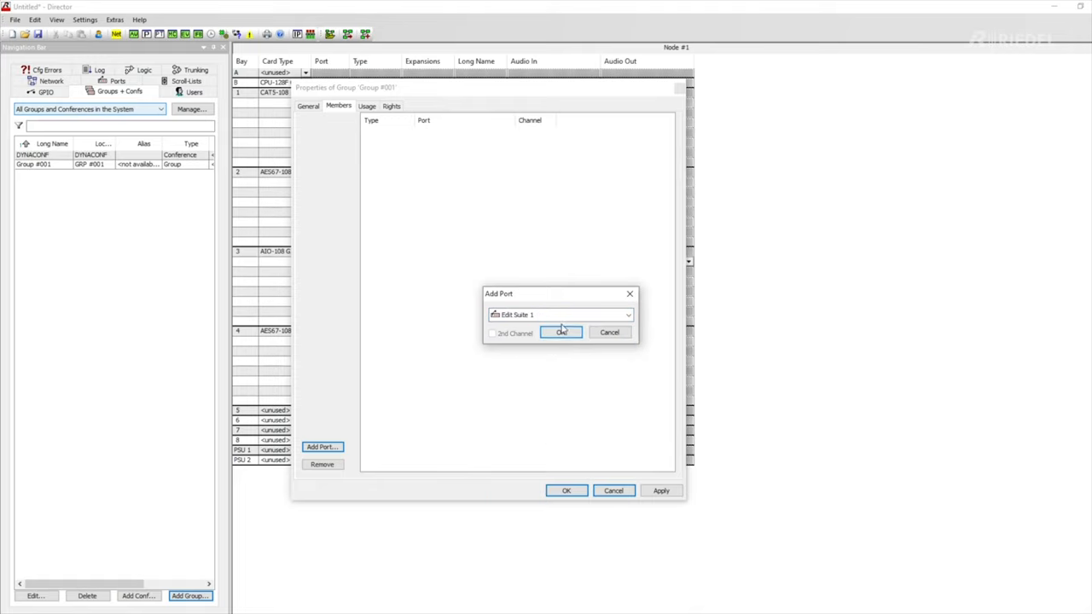
pyautogui.click(561, 333)
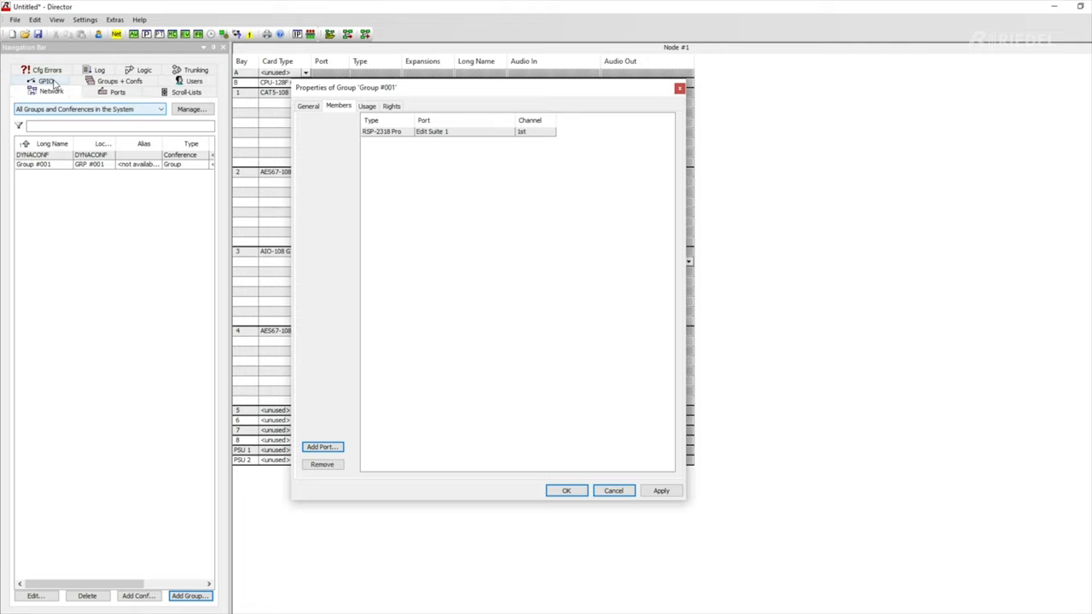
pyautogui.click(52, 92)
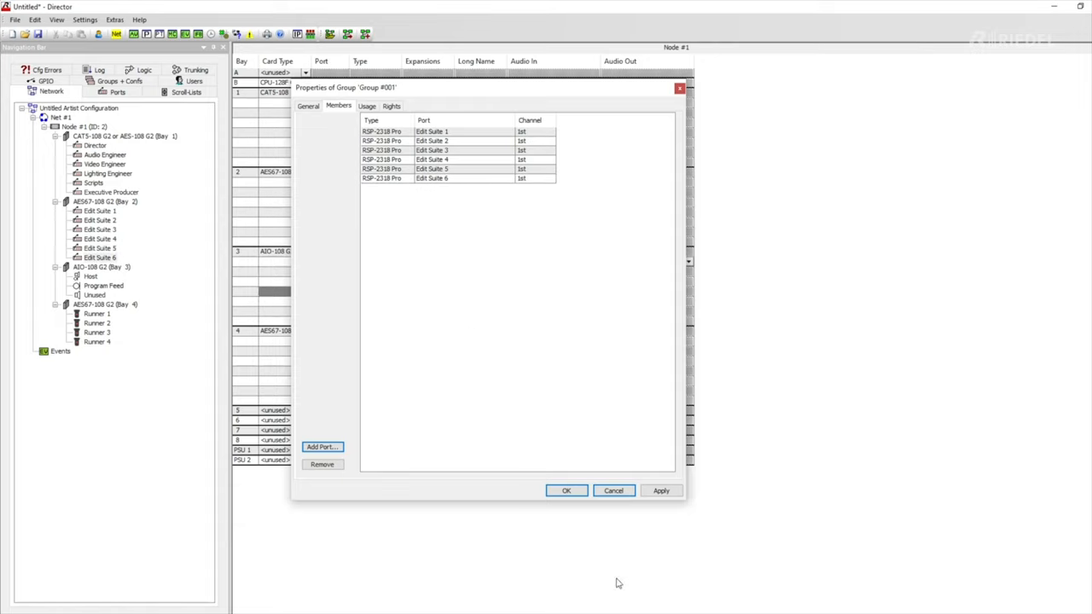
pyautogui.click(566, 492)
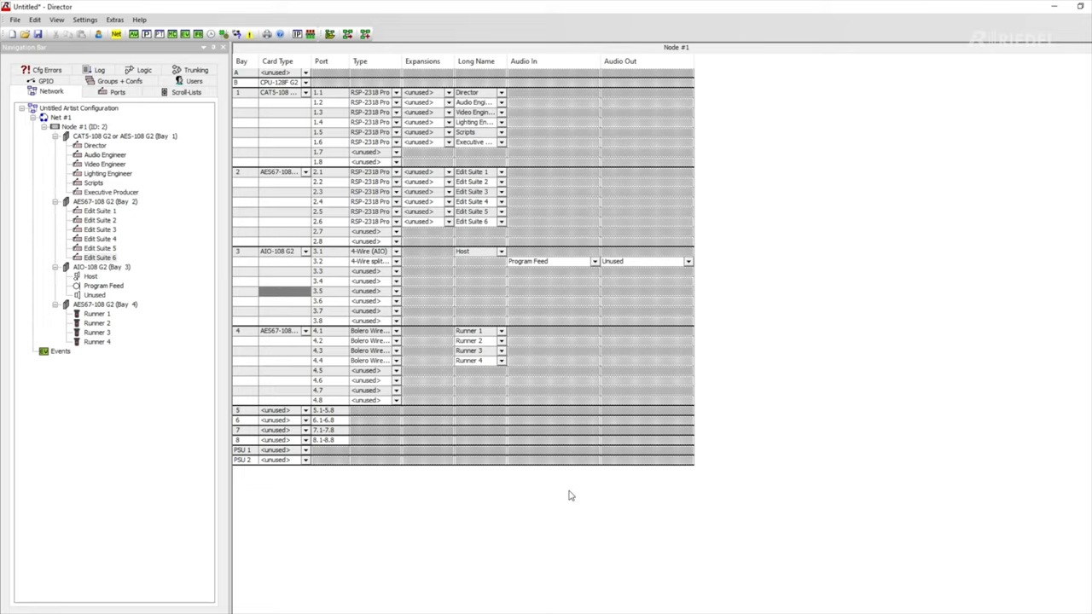
pyautogui.moveTo(233, 138)
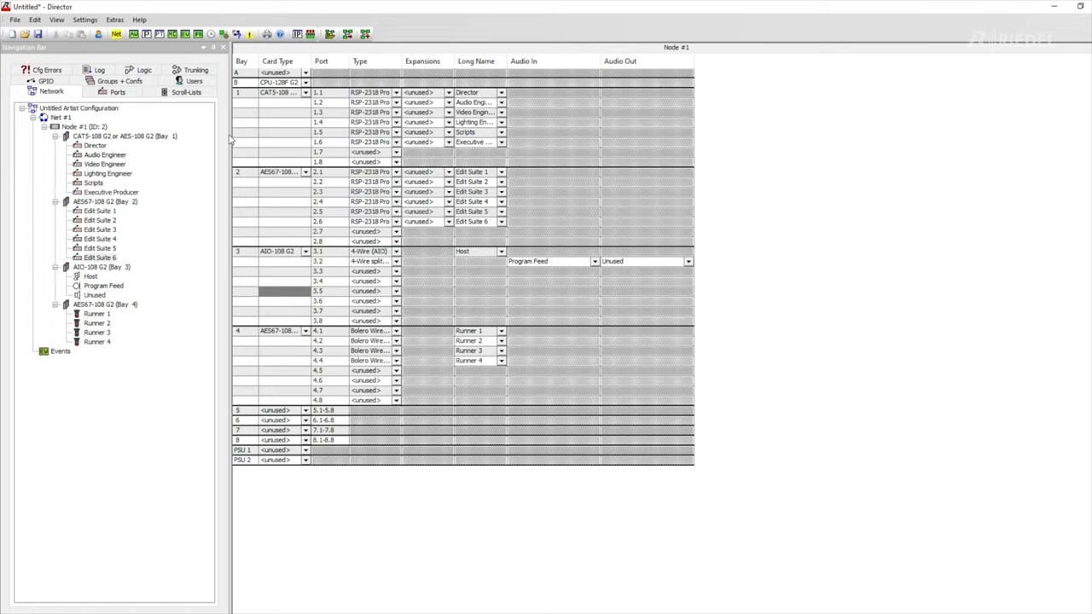
# Step: In the Director panel configuration, select Edit Suites and bring up properties of the key below Edits
pyautogui.doubleClick(95, 145)
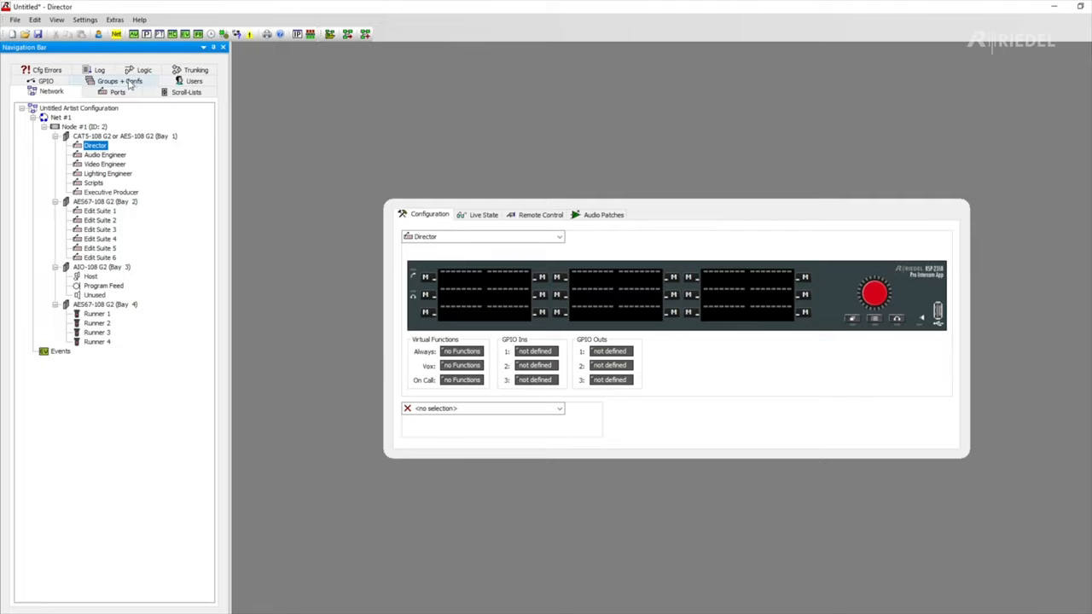
pyautogui.click(119, 92)
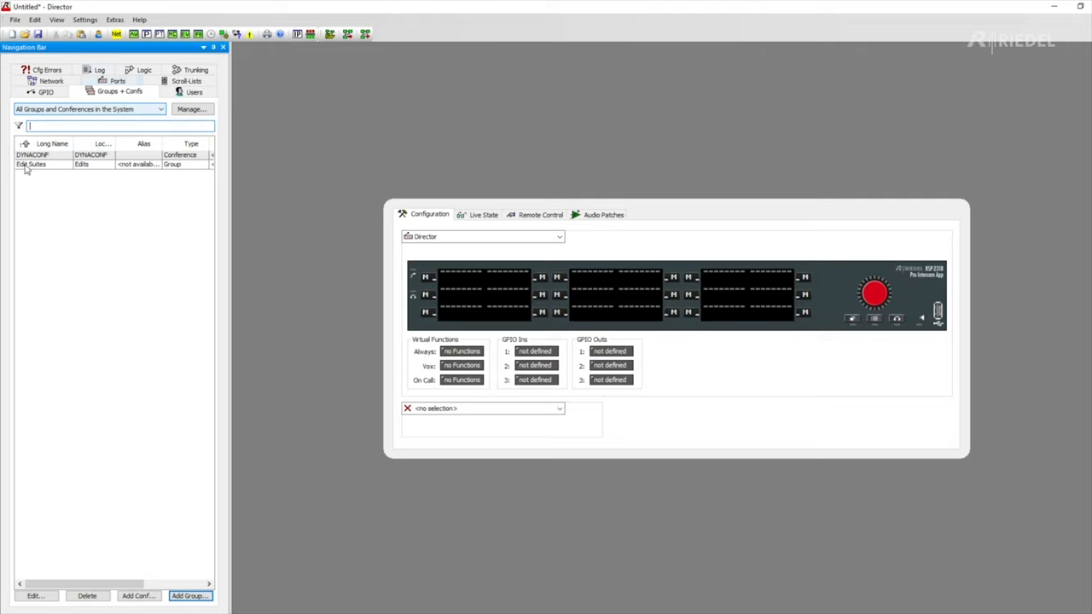
pyautogui.click(30, 164)
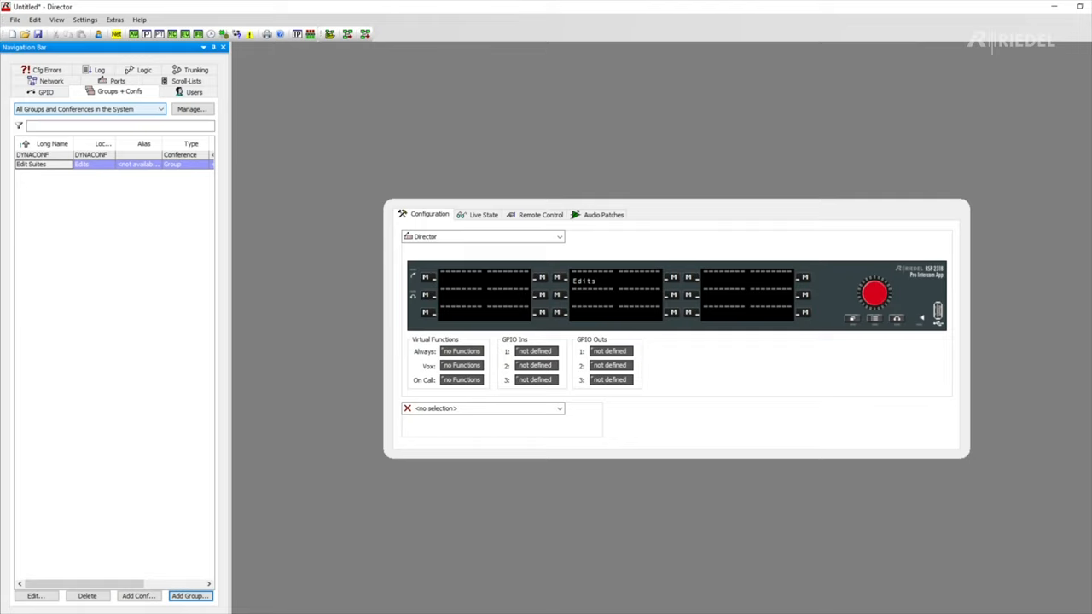
pyautogui.moveTo(587, 300)
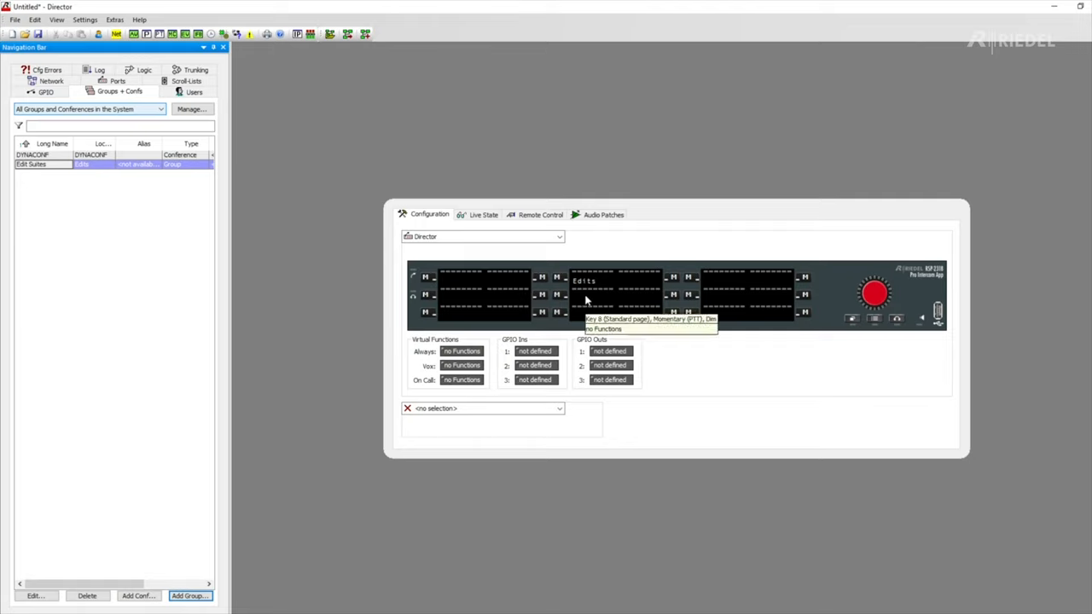
pyautogui.rightClick(616, 294)
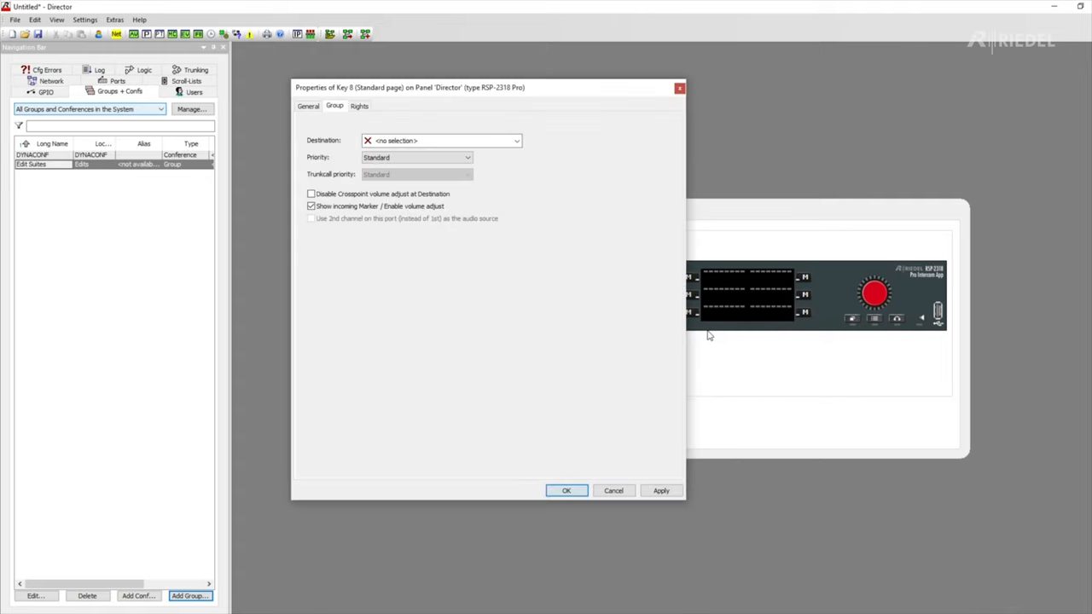
# Step: Set the key's destination to the Edit Suites group and confirm
pyautogui.click(515, 140)
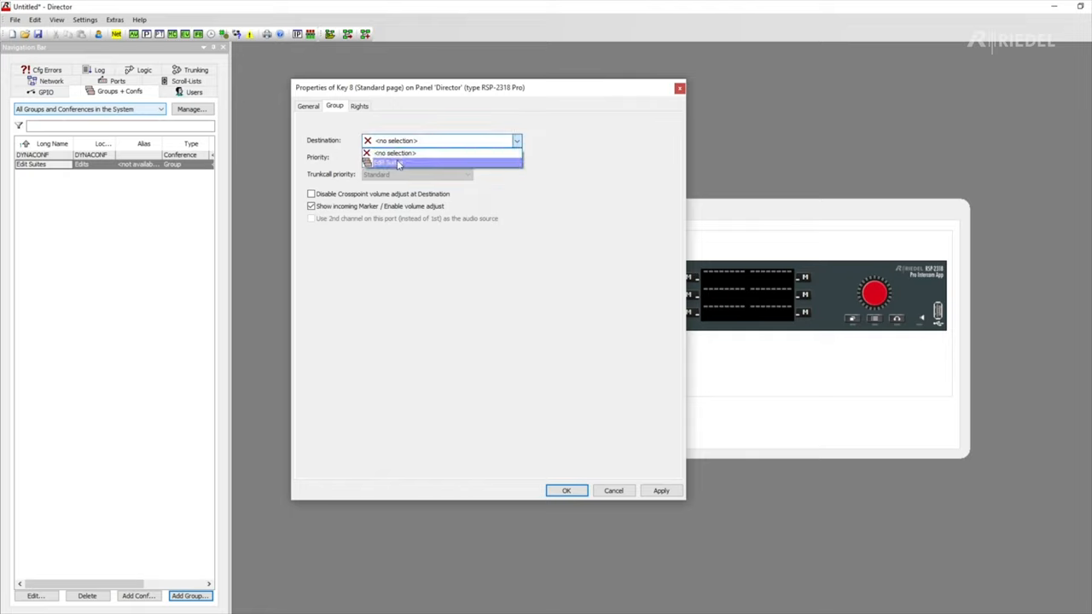
pyautogui.click(393, 163)
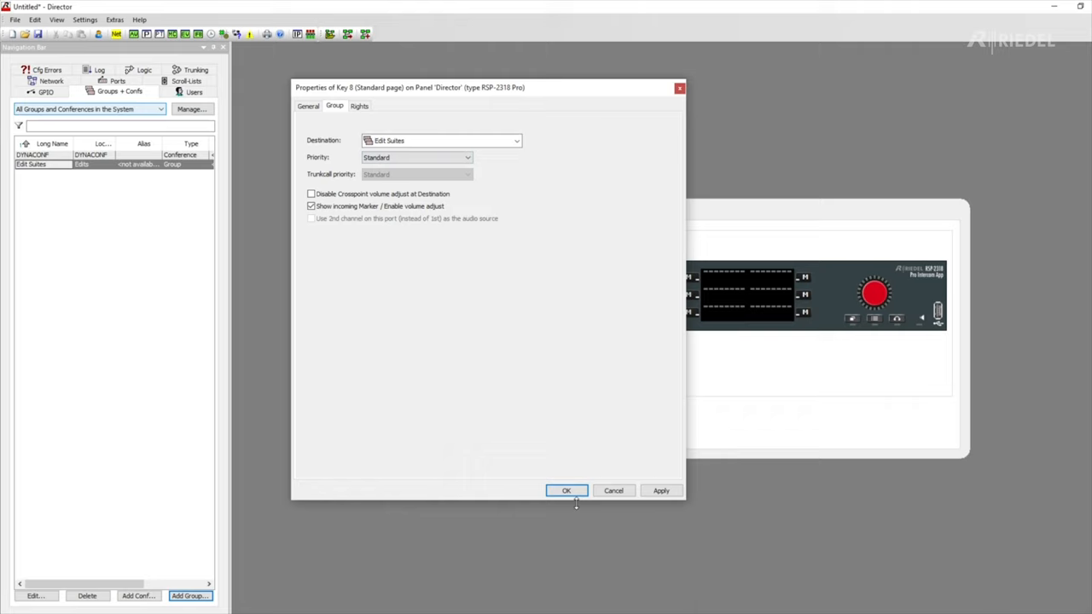
pyautogui.click(566, 491)
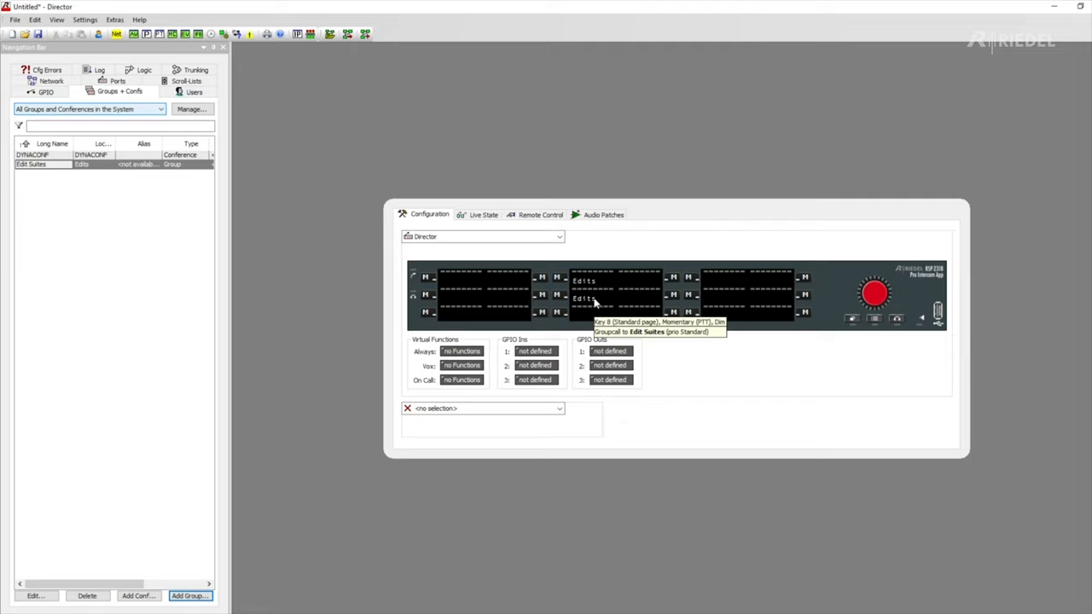
pyautogui.moveTo(174, 127)
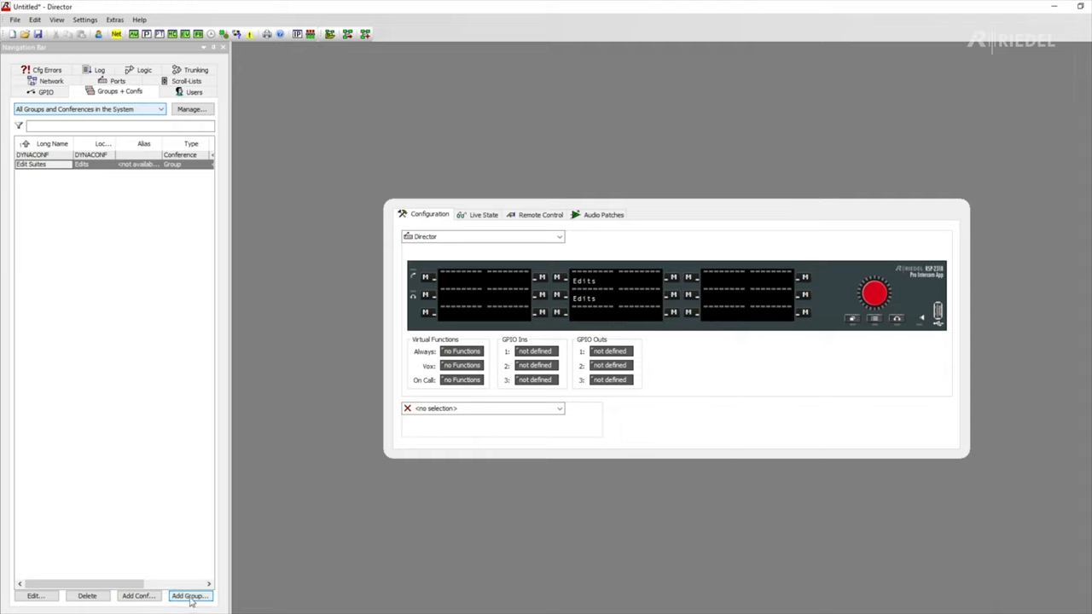
# Step: Add a new group named 'Runners' and move to its Members list
pyautogui.click(189, 596)
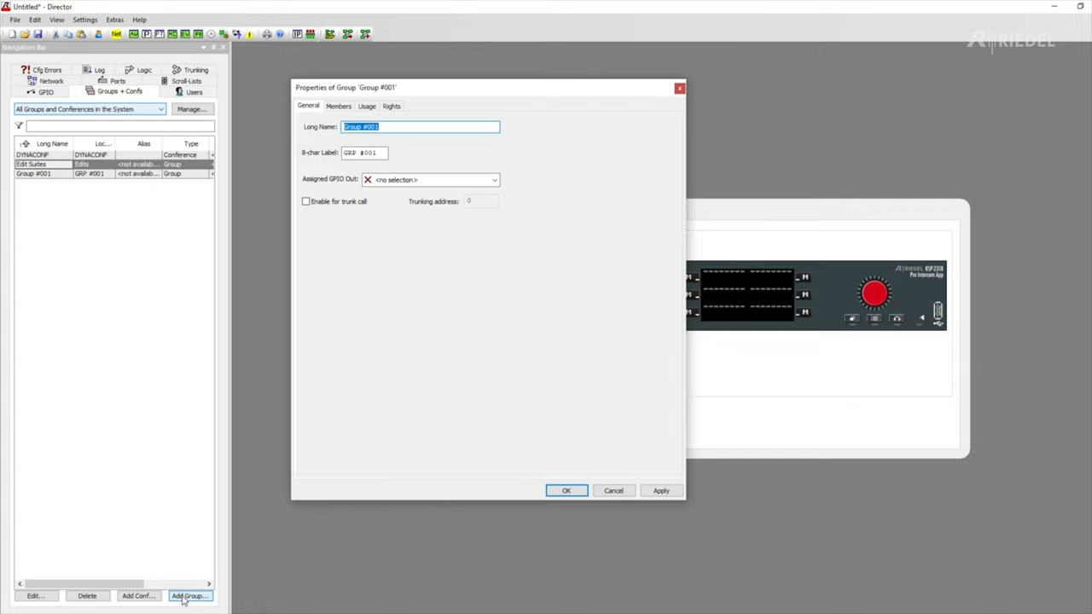
pyautogui.write('R')
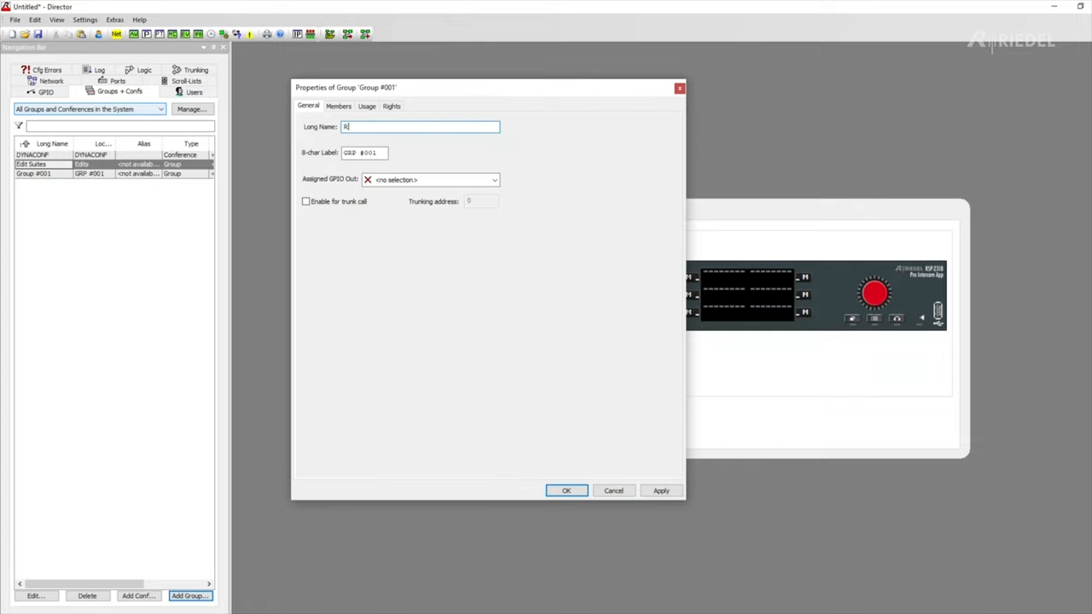
pyautogui.write('unners')
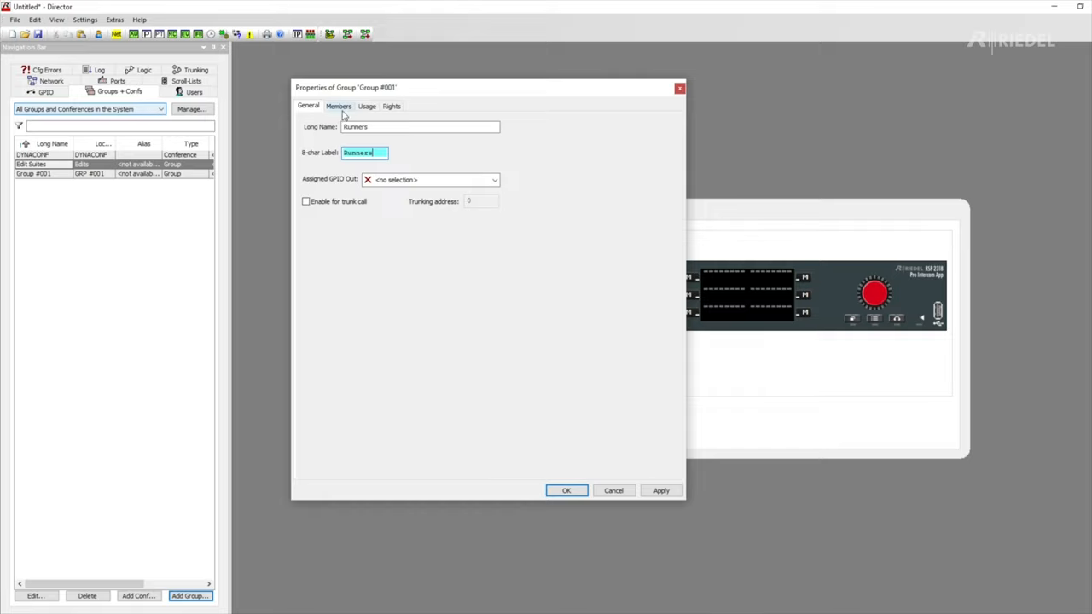
pyautogui.click(338, 106)
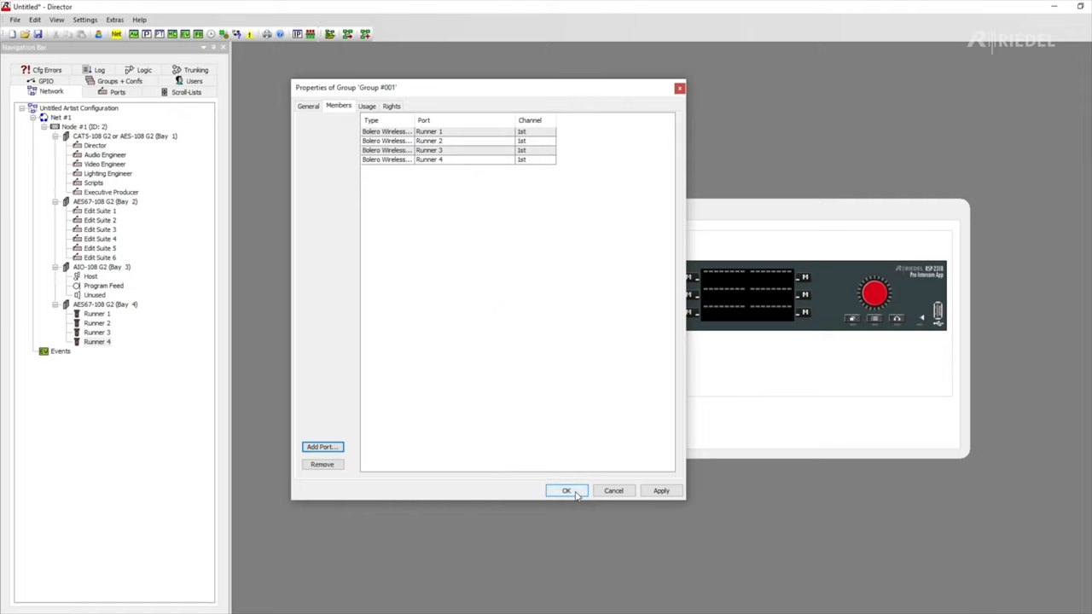
# Step: Save the Runners group, switch to the Audio Engineer panel and select Runners for a key
pyautogui.click(567, 491)
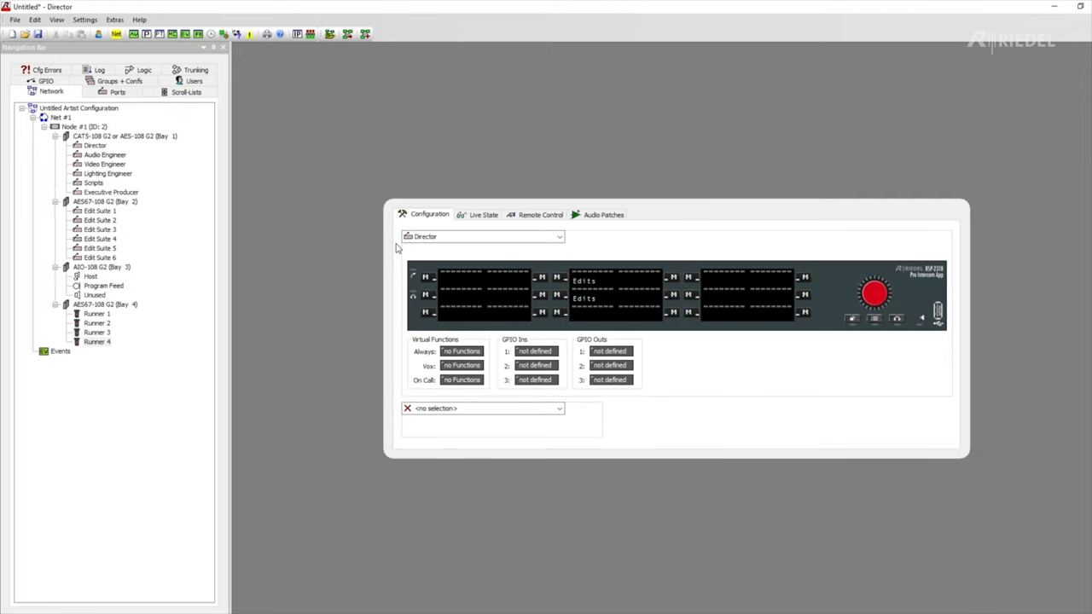
pyautogui.moveTo(566, 239)
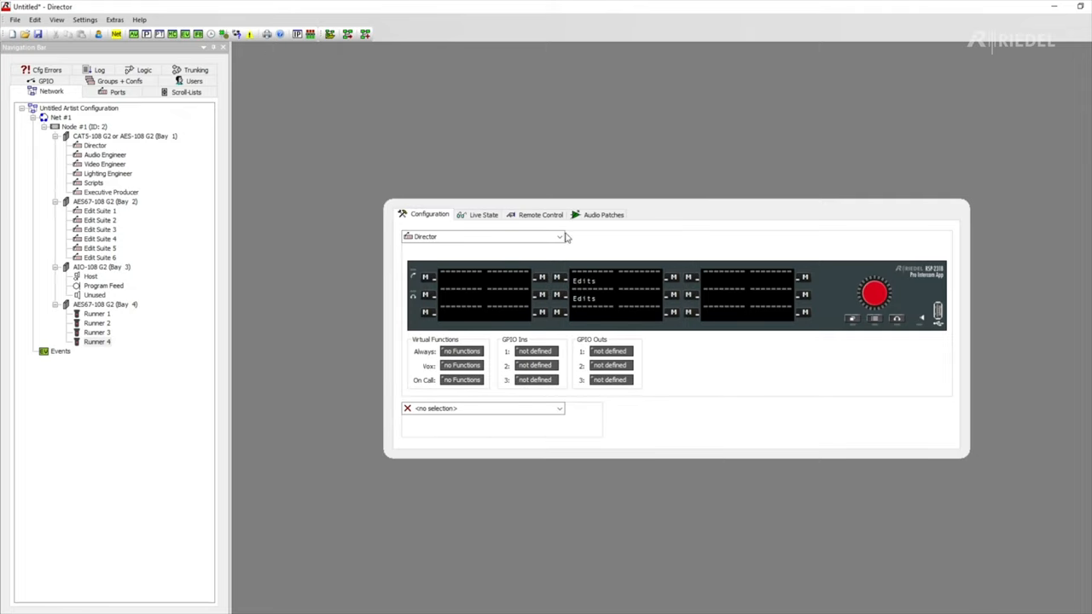
pyautogui.click(559, 235)
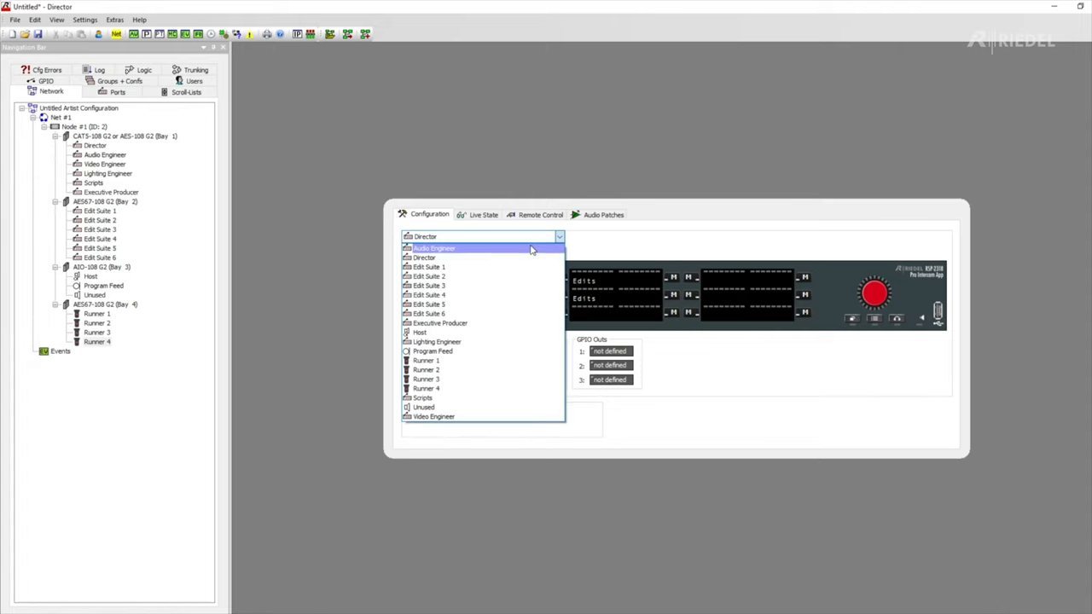
pyautogui.click(433, 249)
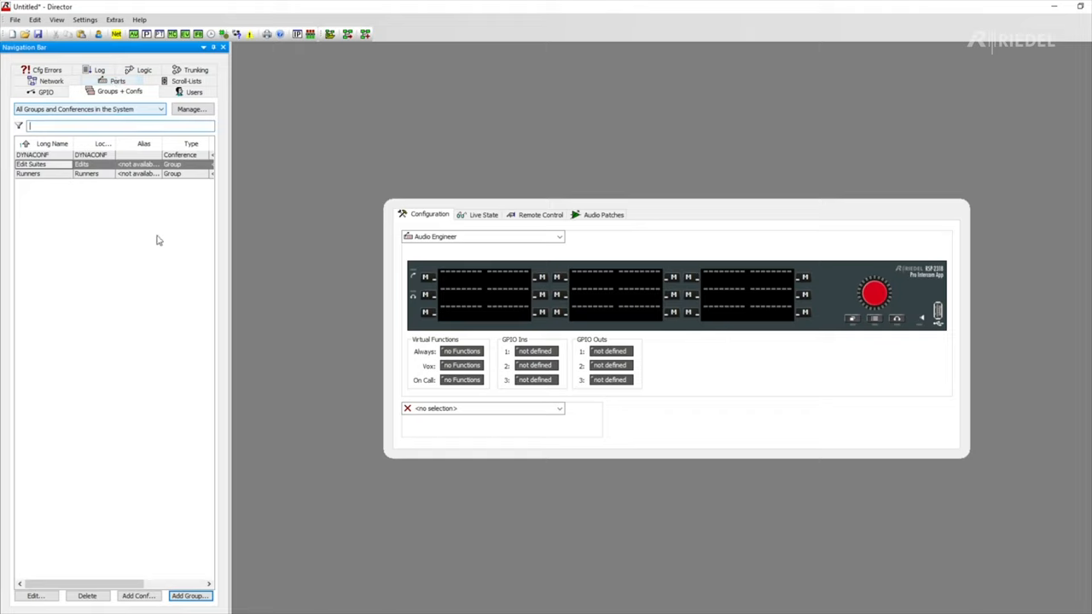
pyautogui.click(68, 174)
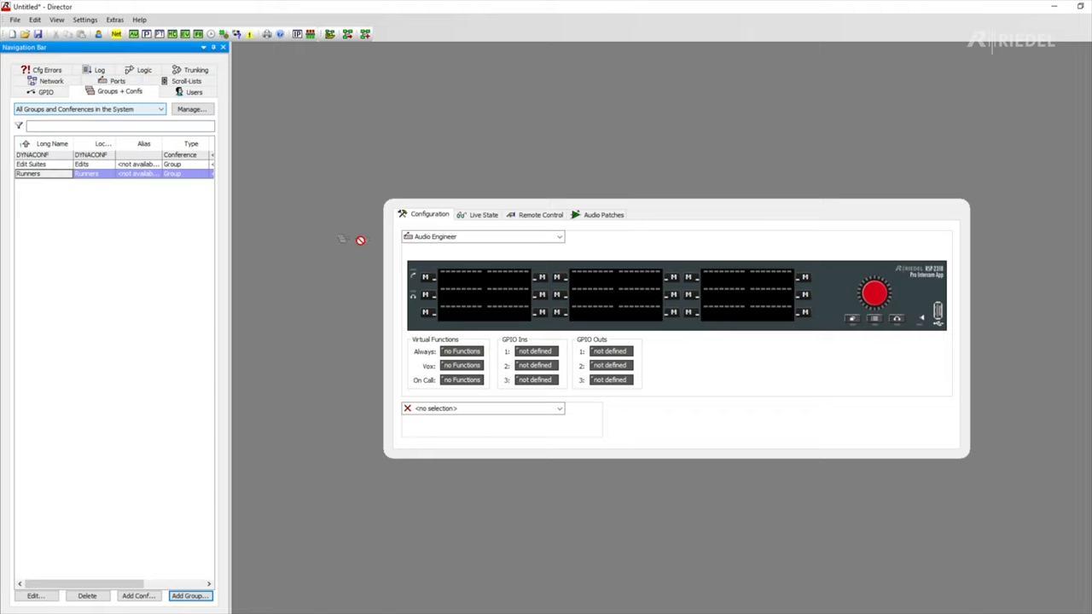
pyautogui.moveTo(588, 280)
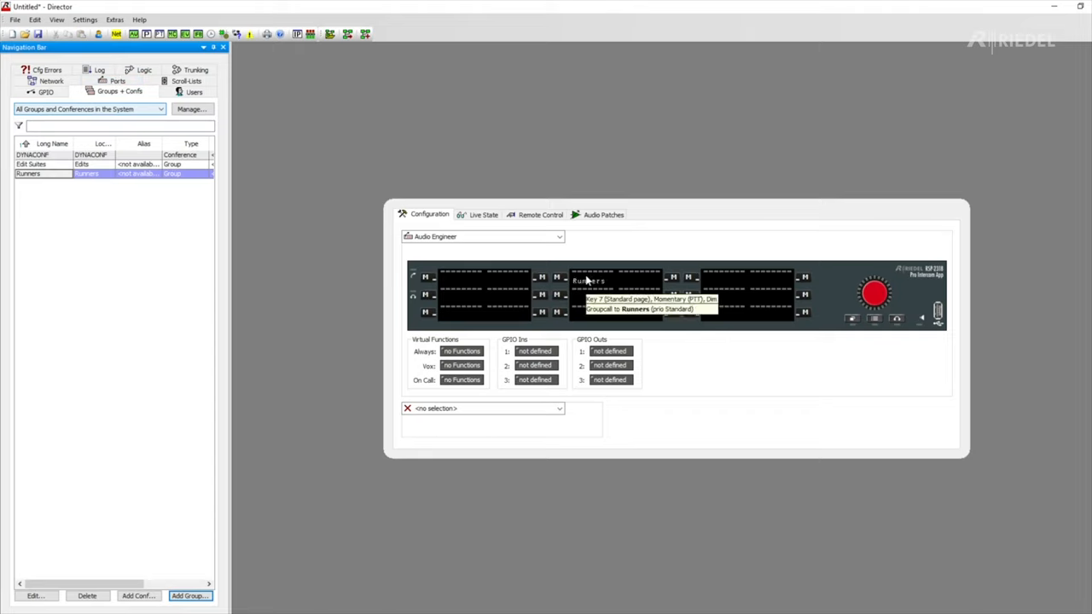